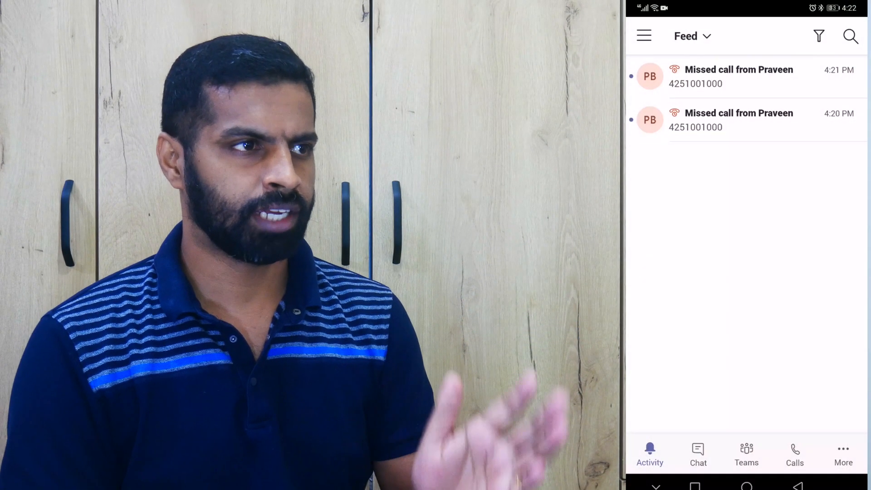
- From the Calls history, start a chat with the latest missed caller to apologize
{"action": "left_click", "coordinate": [698, 455]}
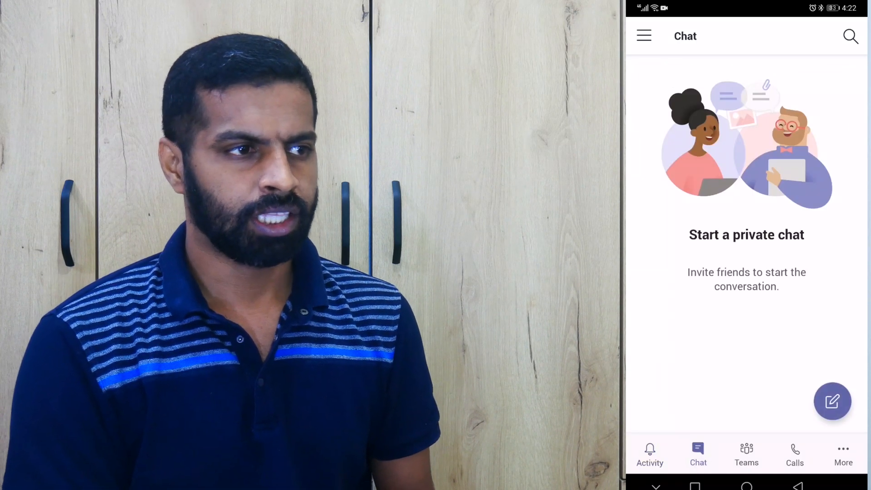
{"action": "left_click", "coordinate": [794, 454]}
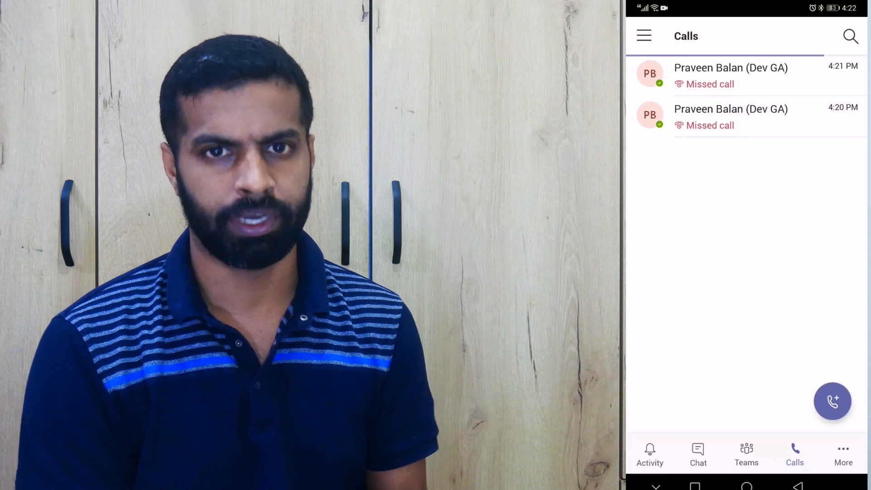
{"action": "left_click", "coordinate": [731, 75]}
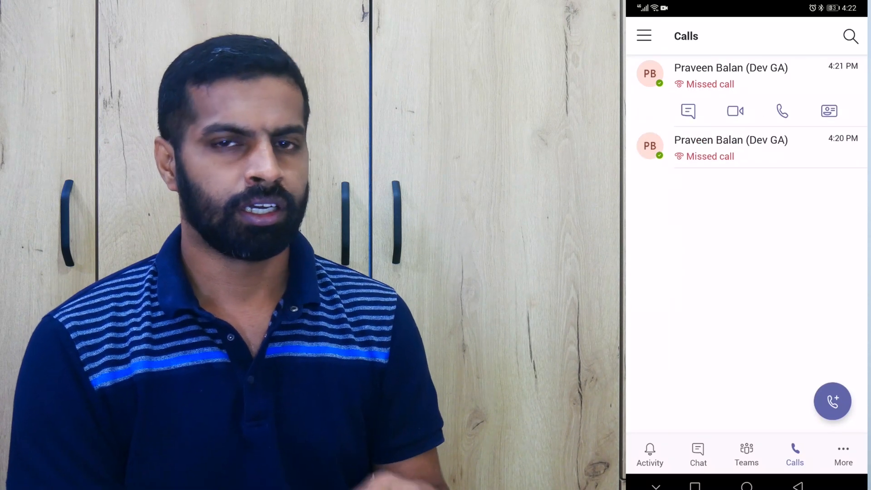
{"action": "left_click", "coordinate": [686, 111]}
{"action": "type", "text": "Sorry, I missed your"}
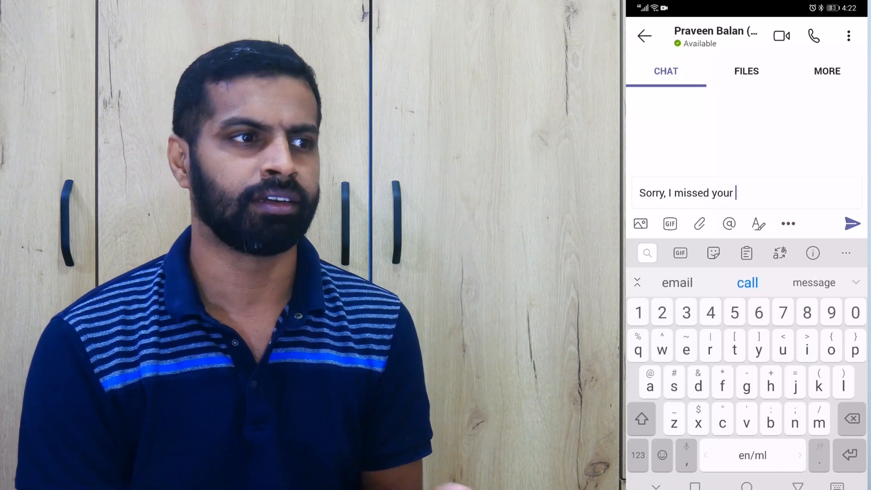
{"action": "left_click", "coordinate": [854, 223]}
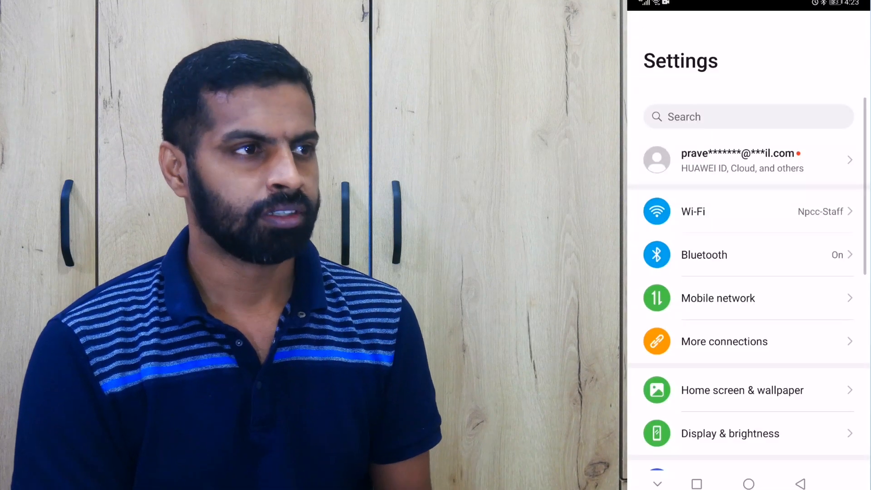
- Search Settings for 'apps', then find Teams in the app list and show its App info
{"action": "left_click", "coordinate": [746, 117]}
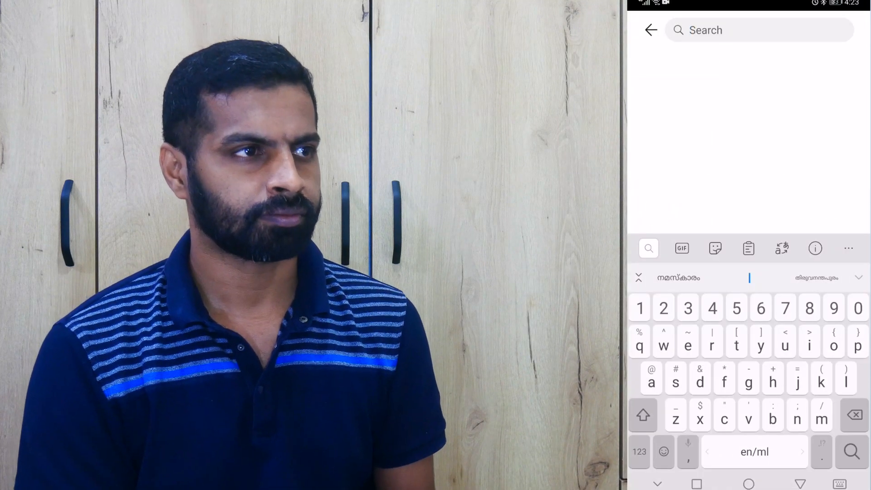
{"action": "type", "text": "apps"}
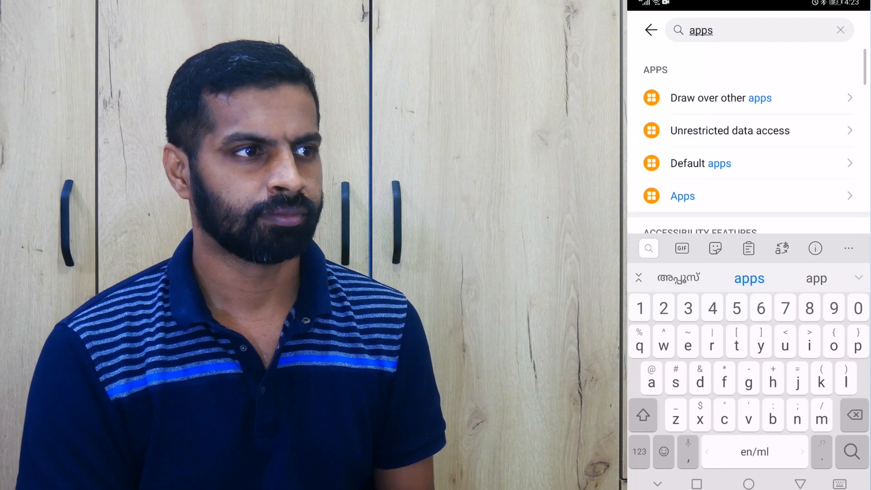
{"action": "left_click", "coordinate": [682, 196]}
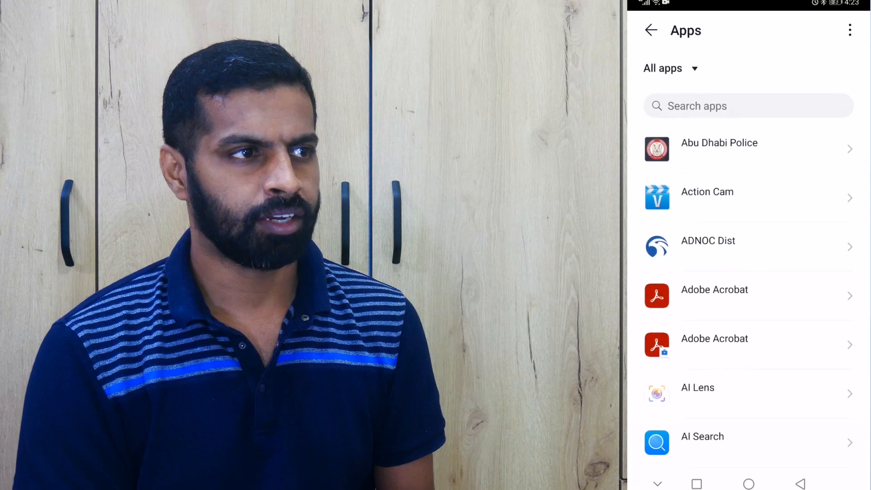
{"action": "type", "text": "teams"}
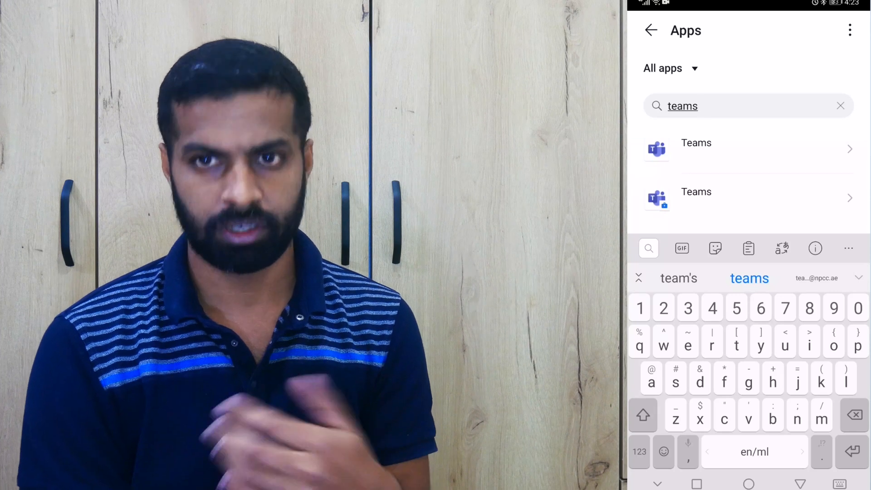
{"action": "left_click", "coordinate": [695, 148]}
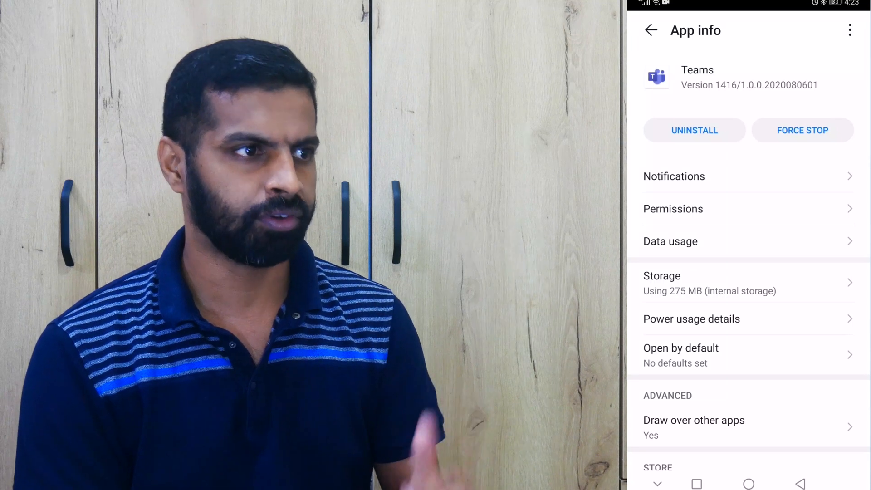
{"action": "left_click", "coordinate": [669, 242]}
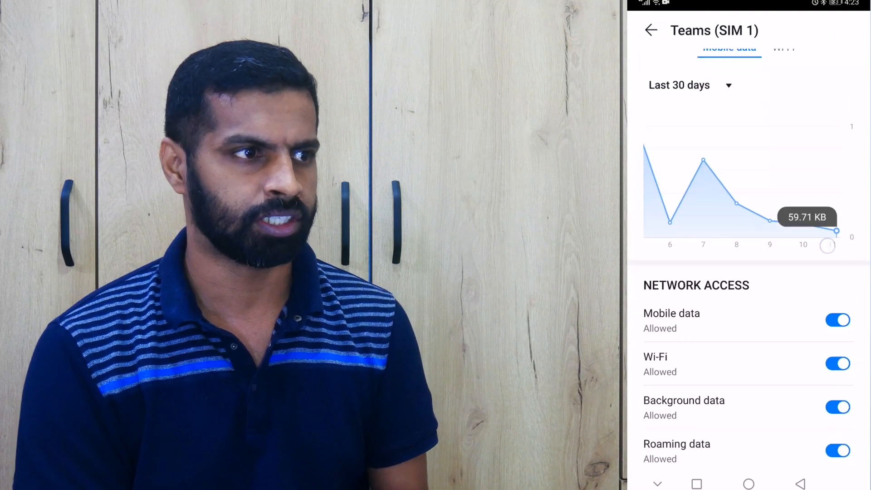
{"action": "scroll", "scroll_direction": "down", "scroll_amount": 3}
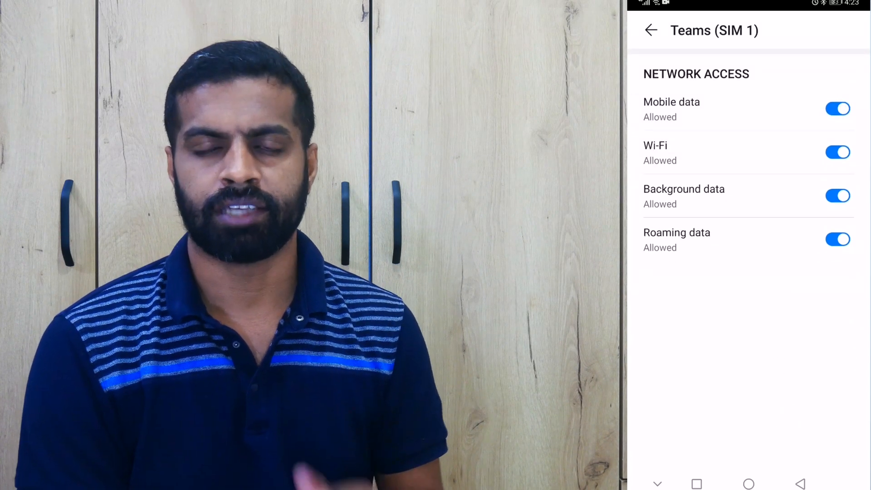
{"action": "left_click", "coordinate": [837, 196]}
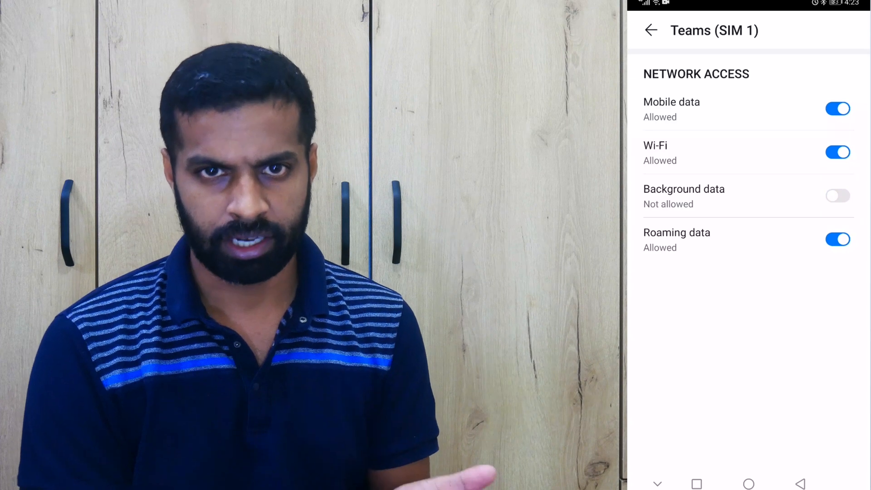
{"action": "left_click", "coordinate": [837, 195]}
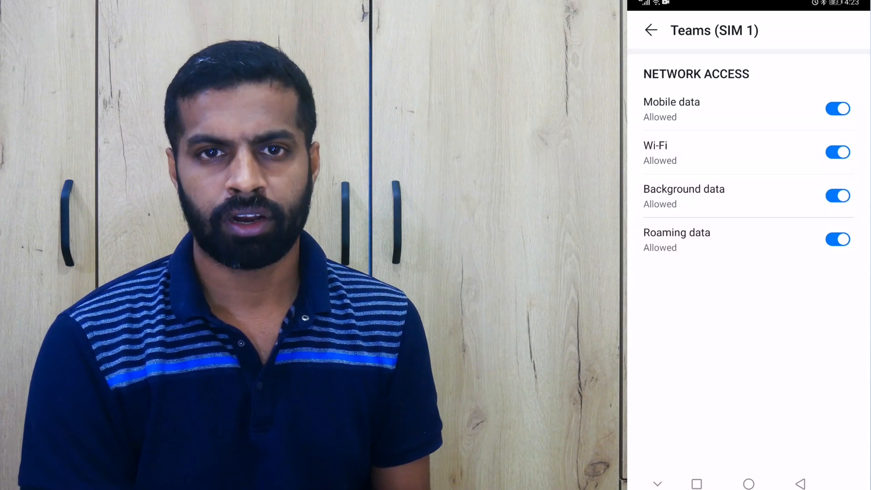
{"action": "left_click", "coordinate": [650, 30]}
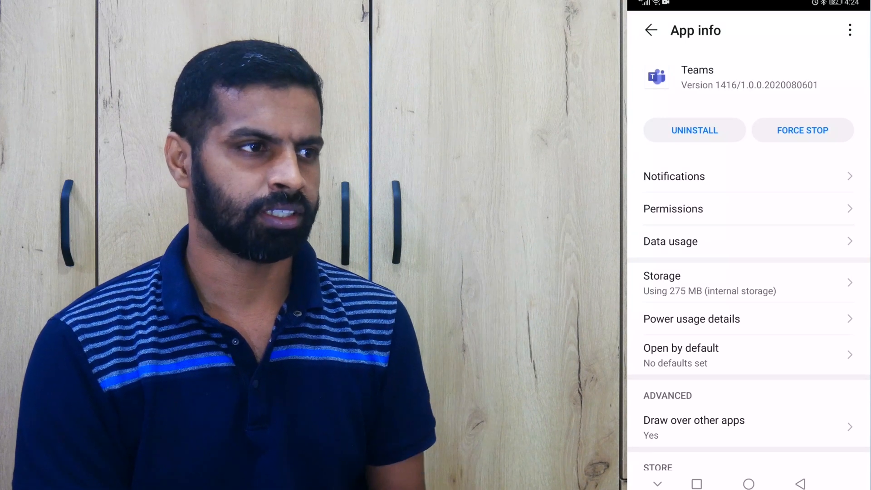
- In Teams' battery usage details, set app launch to Manage manually and confirm
{"action": "left_click", "coordinate": [691, 319]}
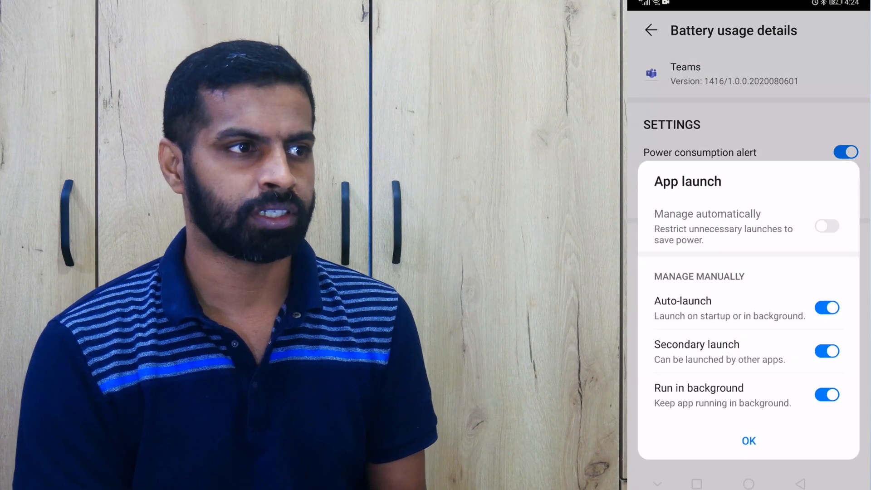
{"action": "left_click", "coordinate": [827, 226]}
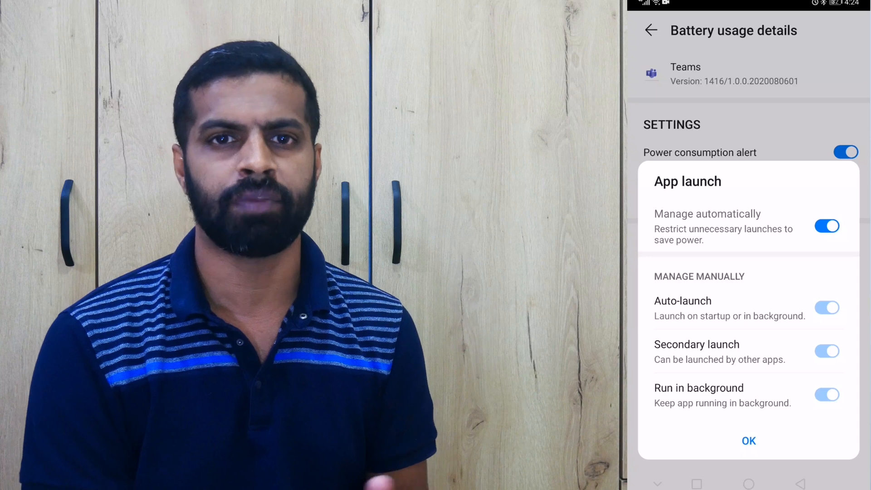
{"action": "left_click", "coordinate": [827, 226]}
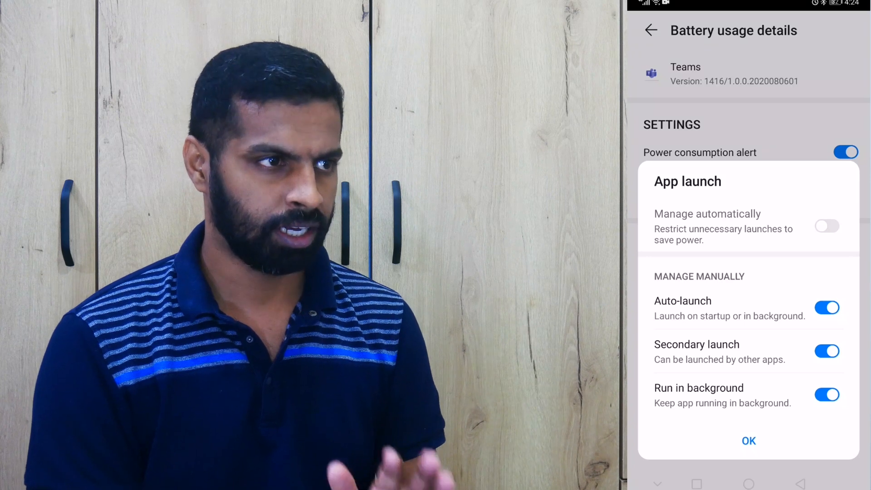
{"action": "left_click", "coordinate": [748, 441]}
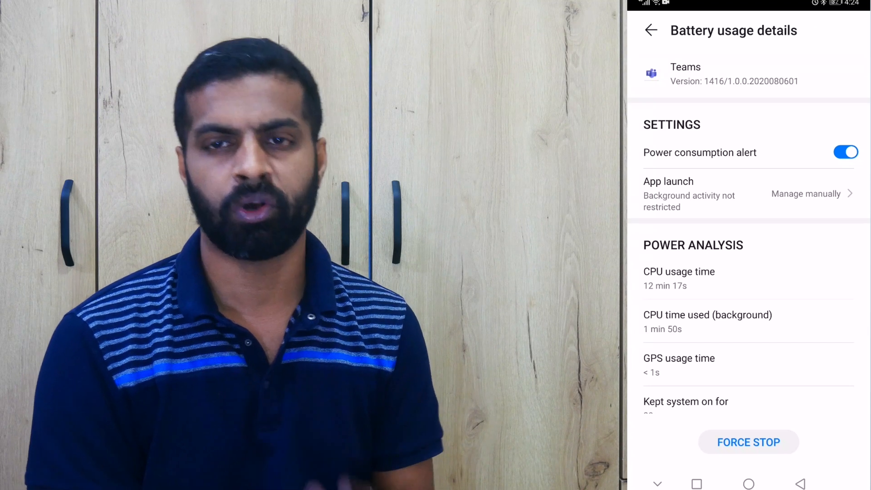
- Search Settings for 'battery u', enter Battery optimization and start searching its app list for 't'
{"action": "type", "text": "battery u"}
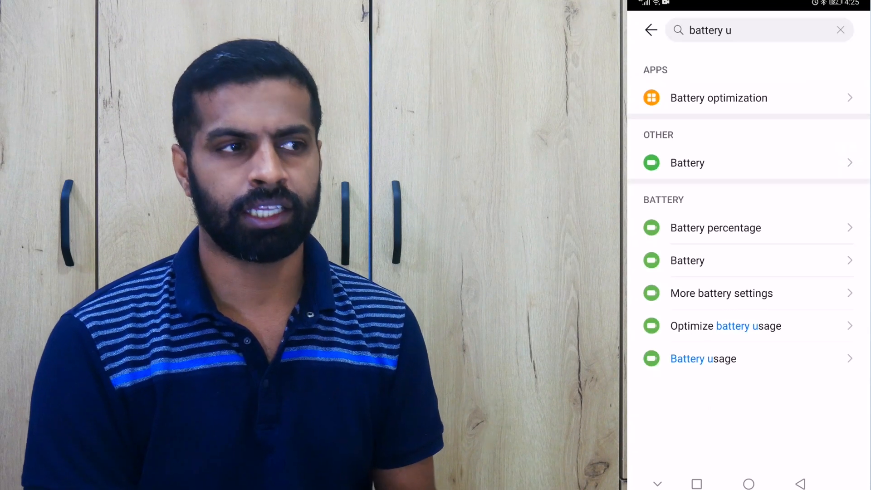
{"action": "left_click", "coordinate": [718, 98]}
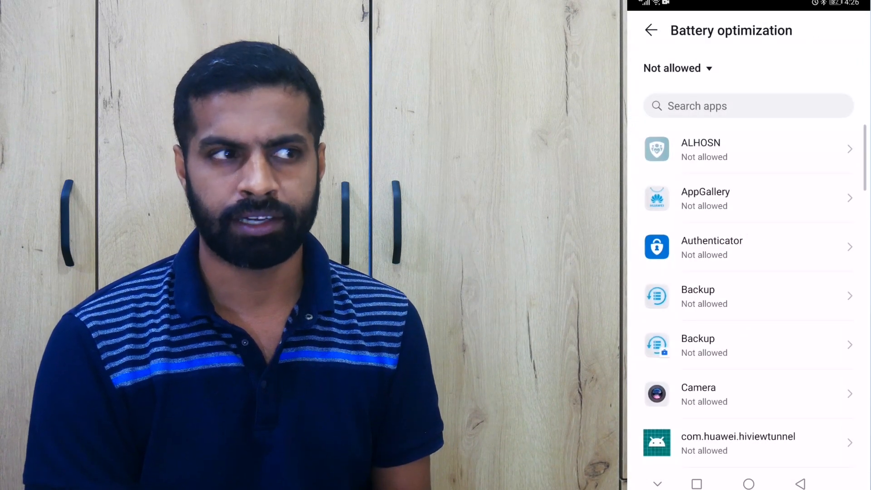
{"action": "left_click", "coordinate": [722, 106]}
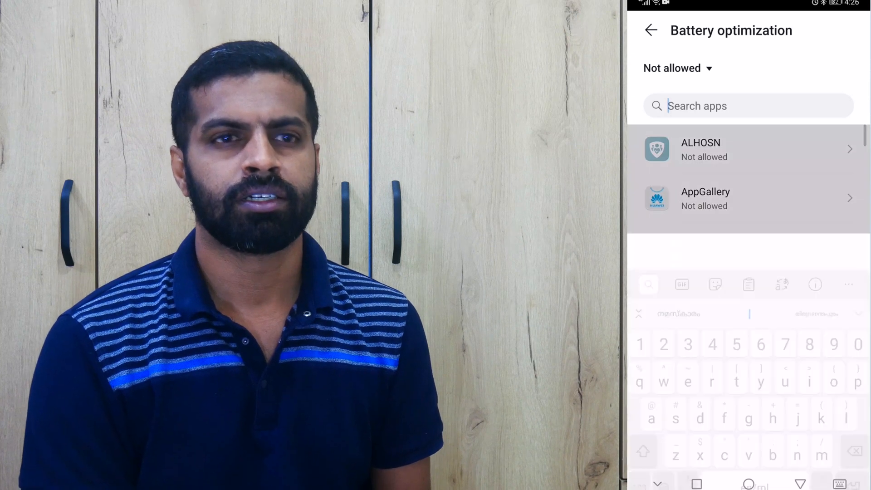
{"action": "type", "text": "t"}
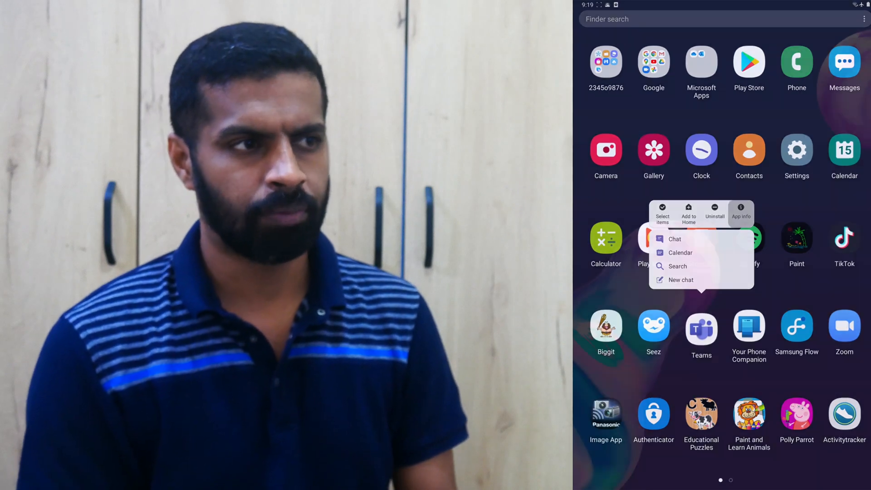
- In Teams' Mobile data settings, switch off 'Allow app while Data saver on' and return to App info
{"action": "left_click", "coordinate": [740, 213]}
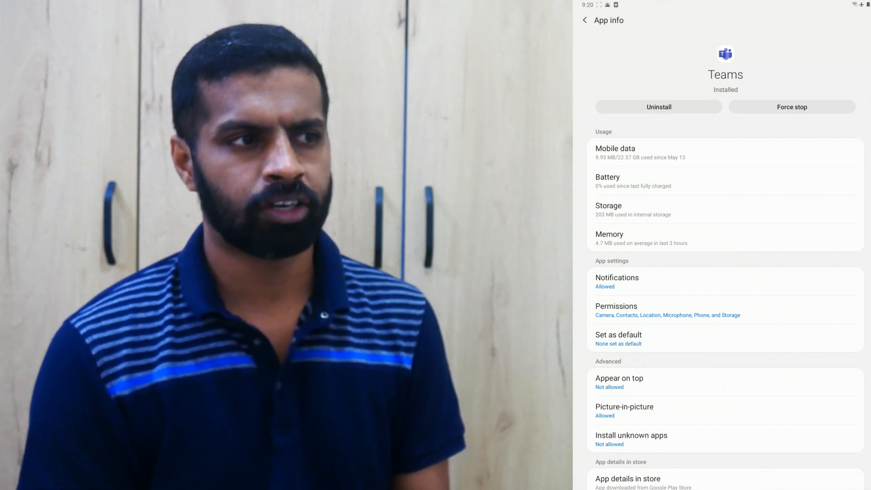
{"action": "left_click", "coordinate": [614, 148]}
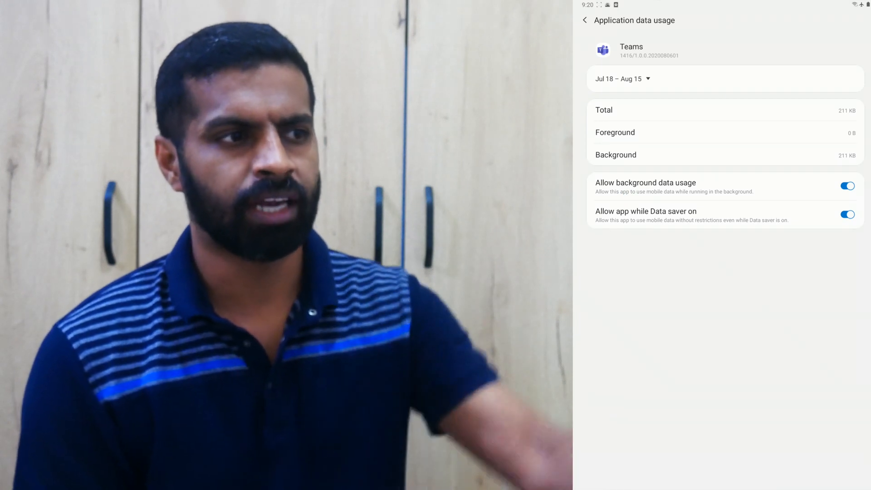
{"action": "left_click", "coordinate": [846, 214]}
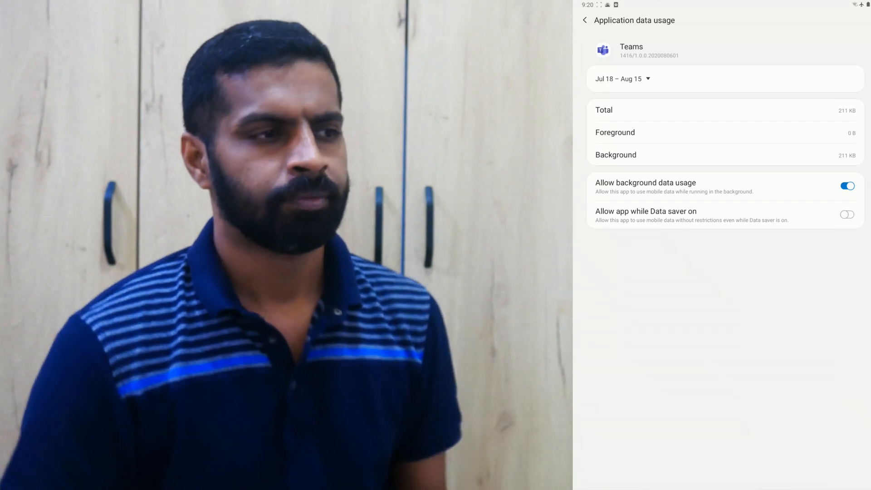
{"action": "left_click", "coordinate": [846, 214]}
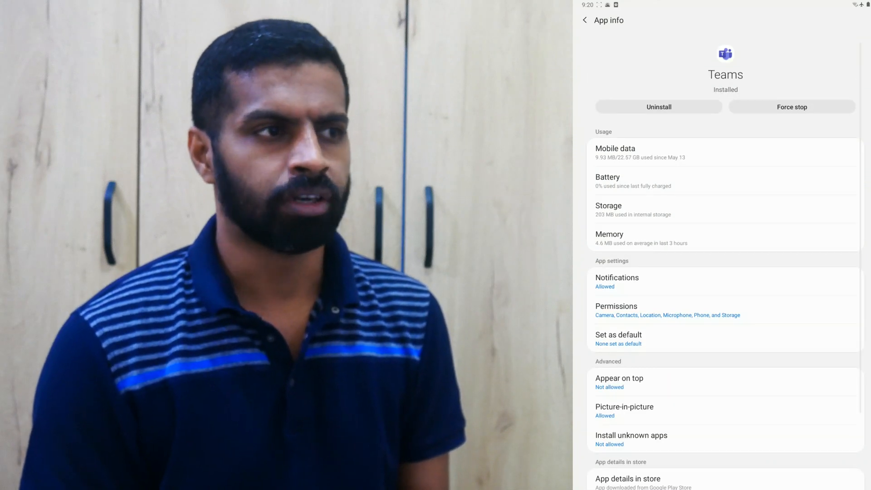
- Go to Battery > Optimize battery usage and switch the filter to All apps to find Teams
{"action": "left_click", "coordinate": [606, 177]}
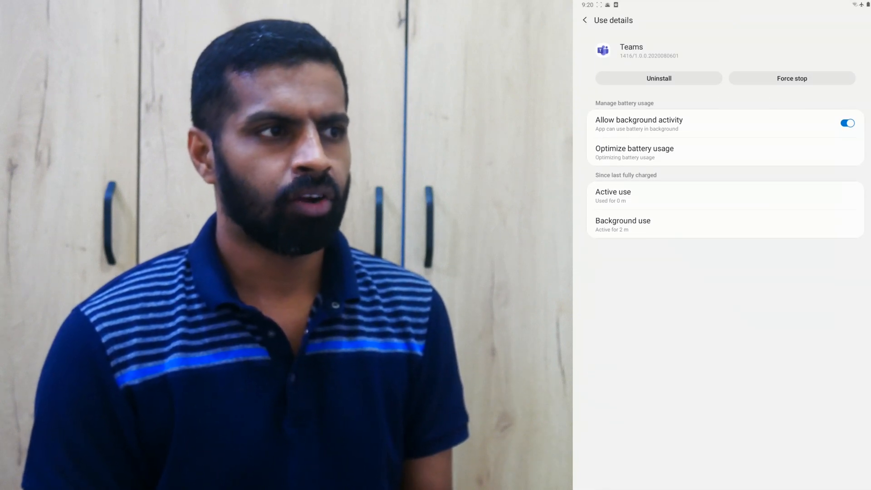
{"action": "left_click", "coordinate": [634, 148]}
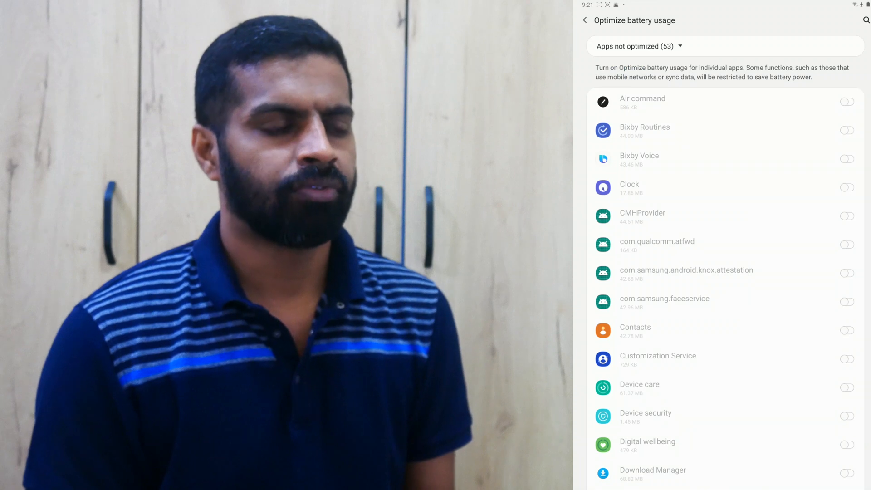
{"action": "scroll", "scroll_direction": "down", "scroll_amount": 3}
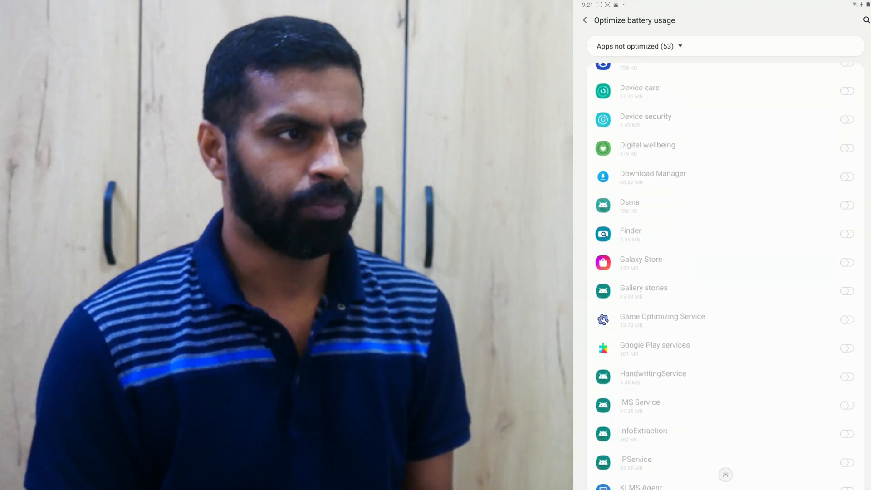
{"action": "scroll", "scroll_direction": "down", "scroll_amount": 3}
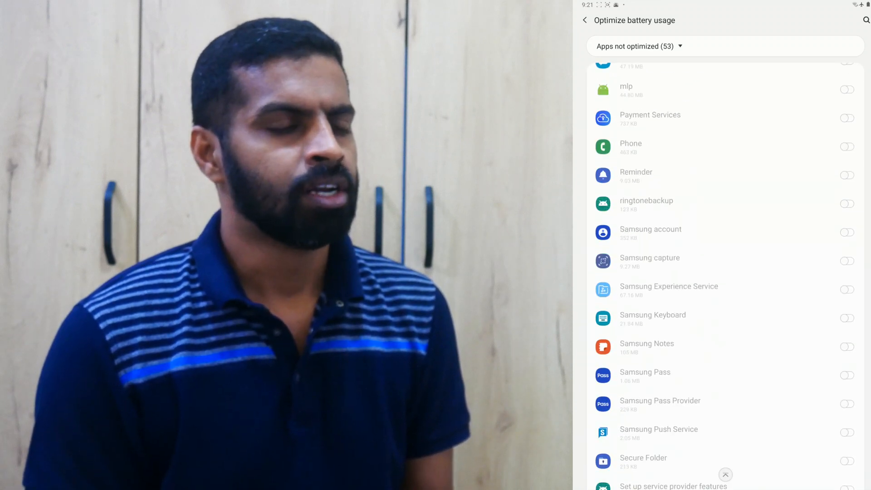
{"action": "scroll", "scroll_direction": "down", "scroll_amount": 3}
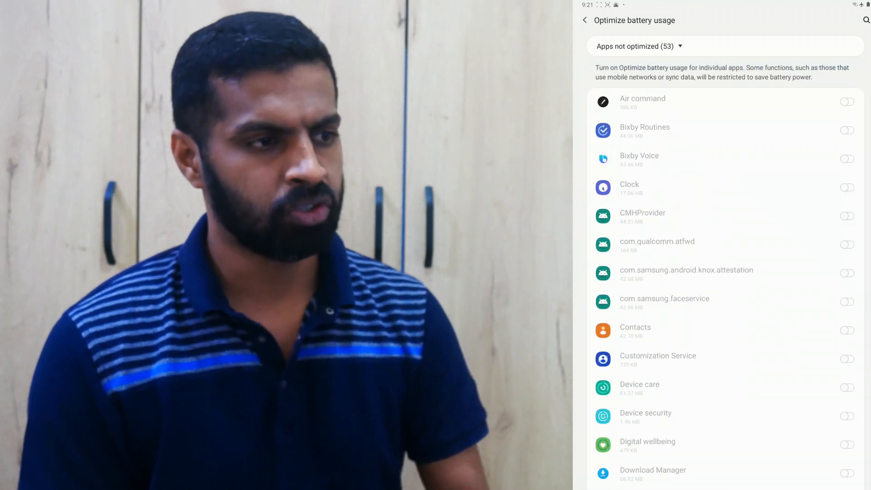
{"action": "left_click", "coordinate": [638, 45]}
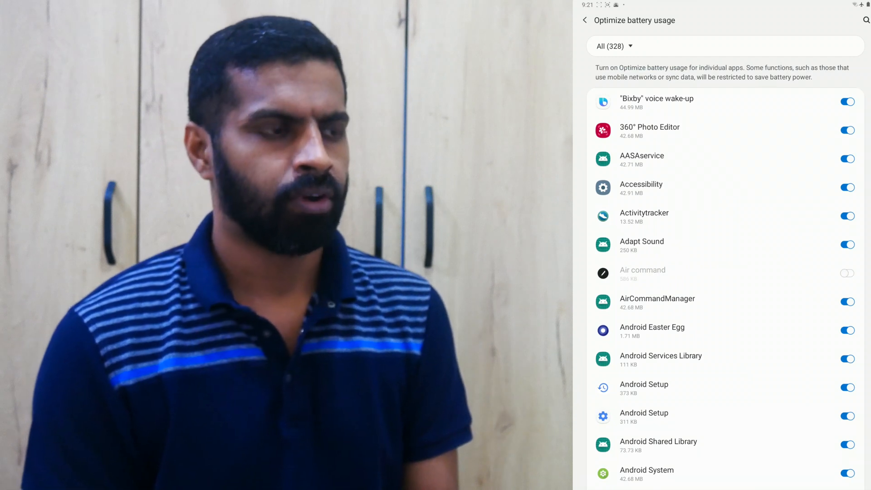
{"action": "scroll", "scroll_direction": "down", "scroll_amount": 3}
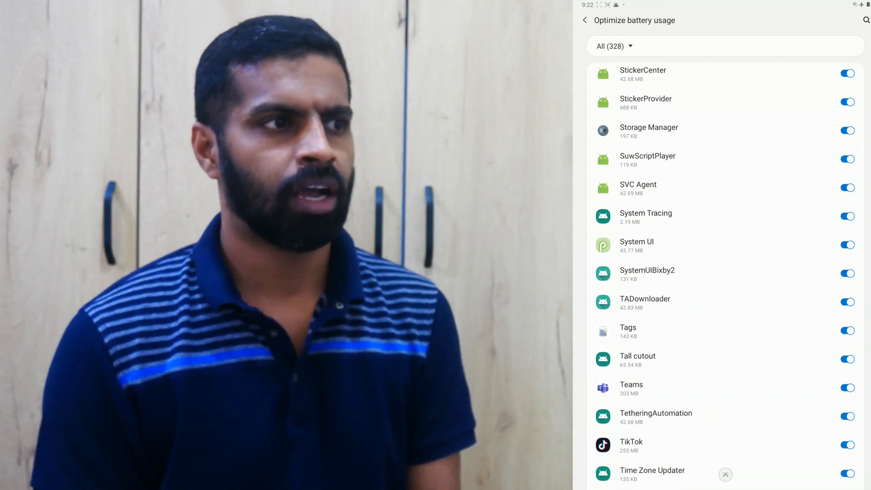
- Turn off battery optimization for Teams and filter back to Apps not optimized (now 54)
{"action": "left_click", "coordinate": [846, 387]}
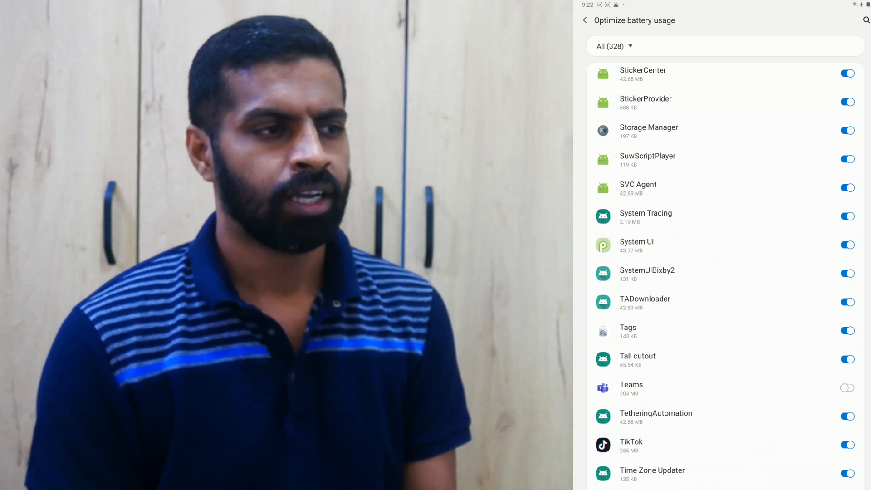
{"action": "left_click", "coordinate": [610, 45]}
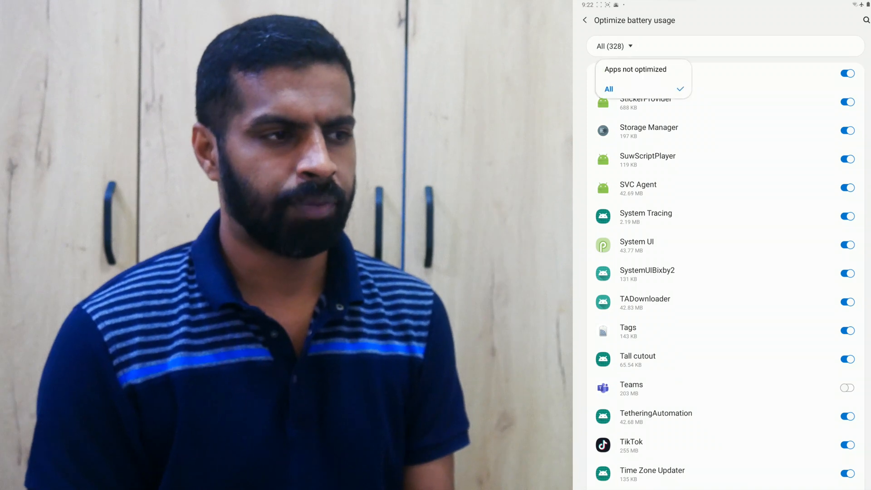
{"action": "left_click", "coordinate": [634, 69]}
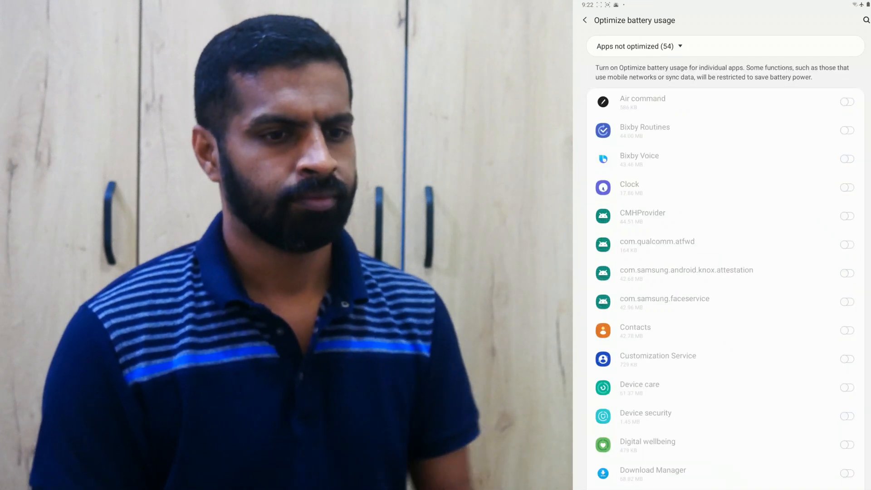